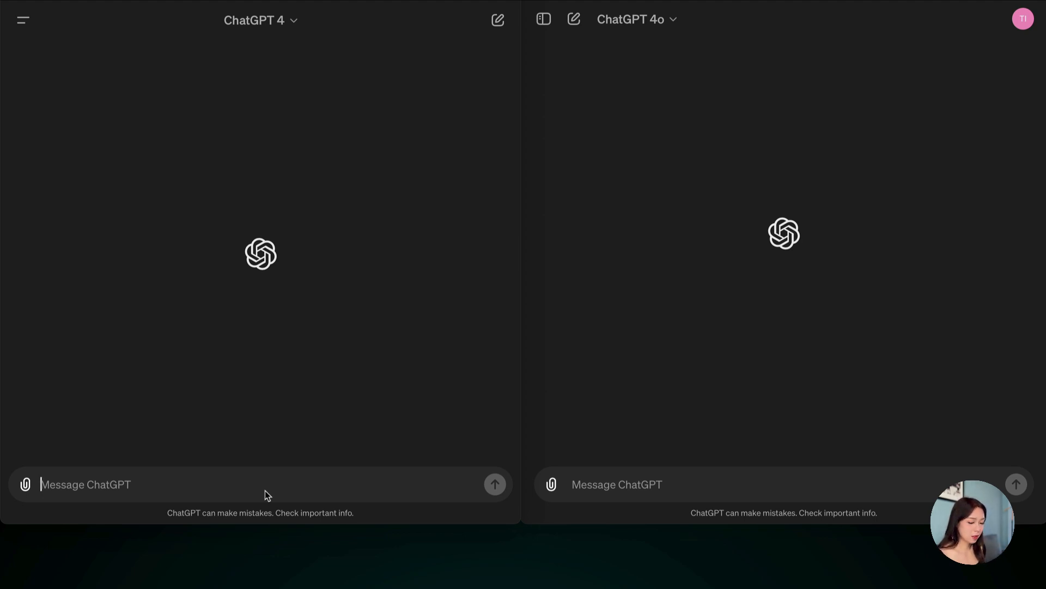
- Send the five-day weather forecast prompt for the five most visited cities to ChatGPT 4
type("Show me the current weather and forecast for the next five days in the five most visited cities around the world, displayed in a table.")
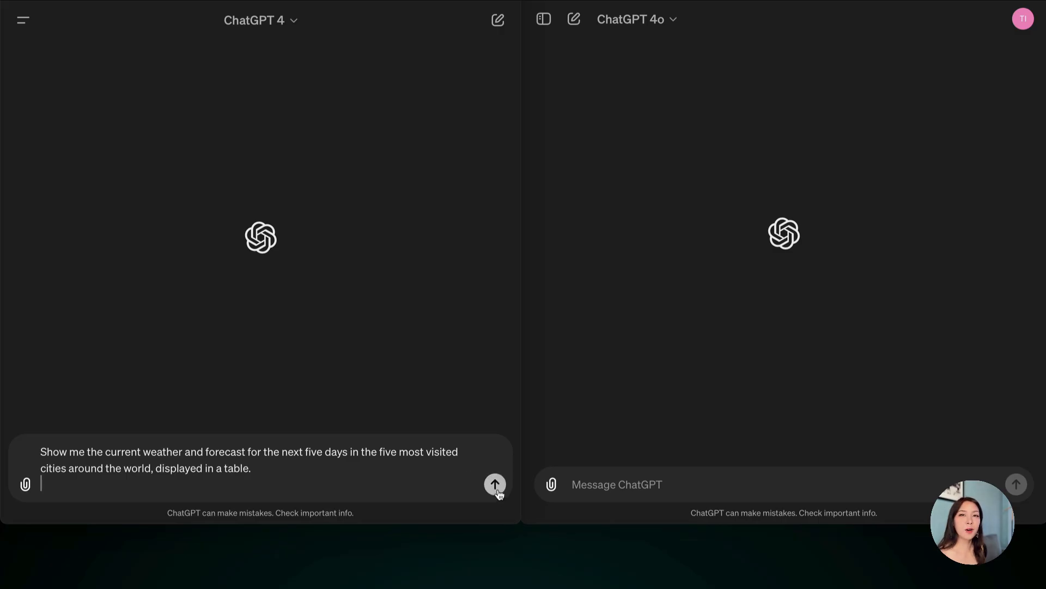
left_click(494, 484)
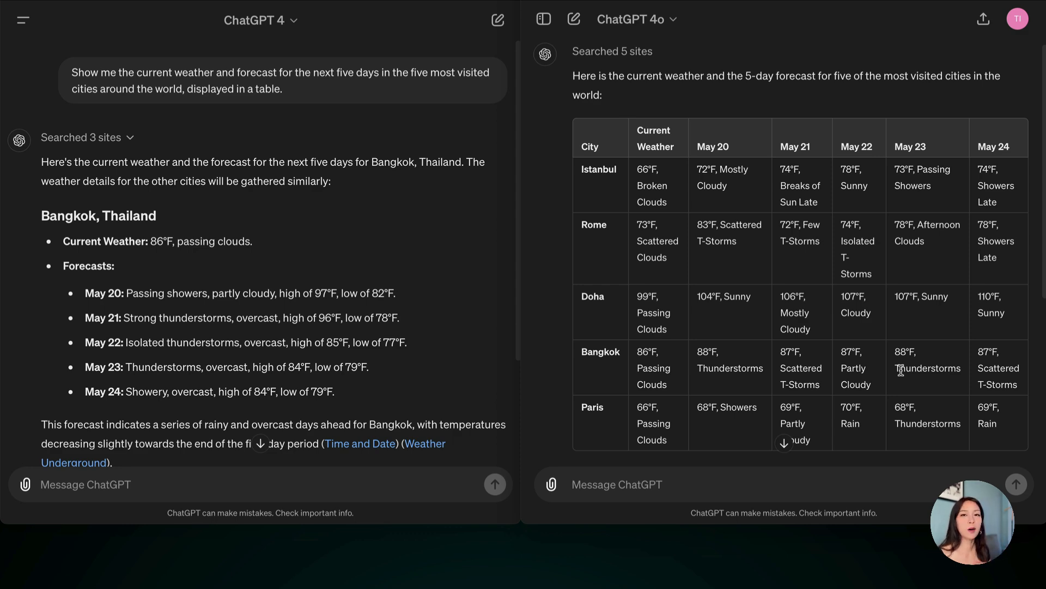
- Send the top-three global news summary prompt, with links, to both ChatGPT 4 and 4o
type("Provide a summary of the top three global news stories from today, including links to the full articles.")
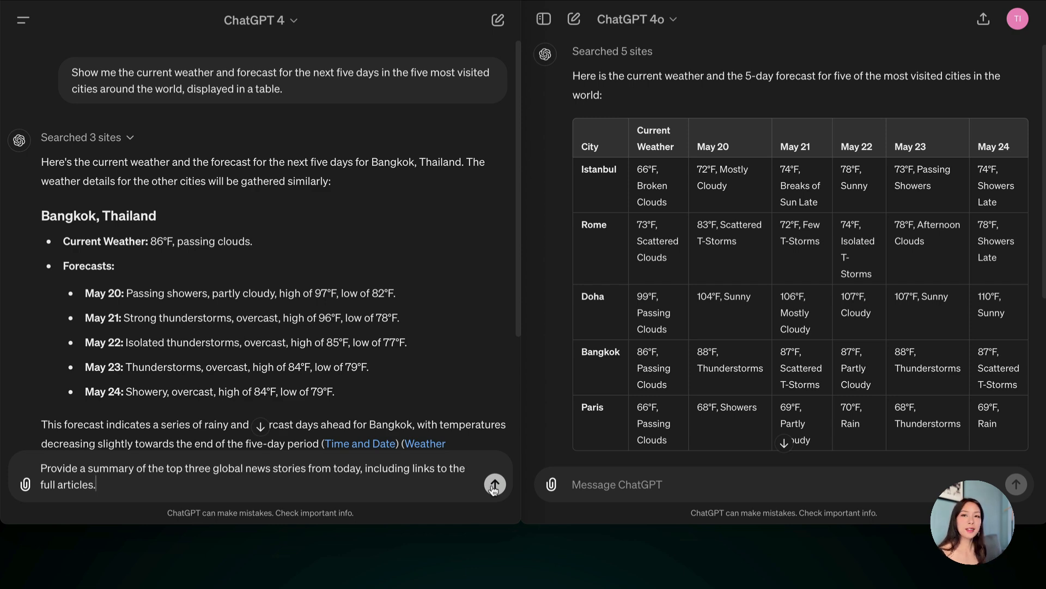
left_click(495, 485)
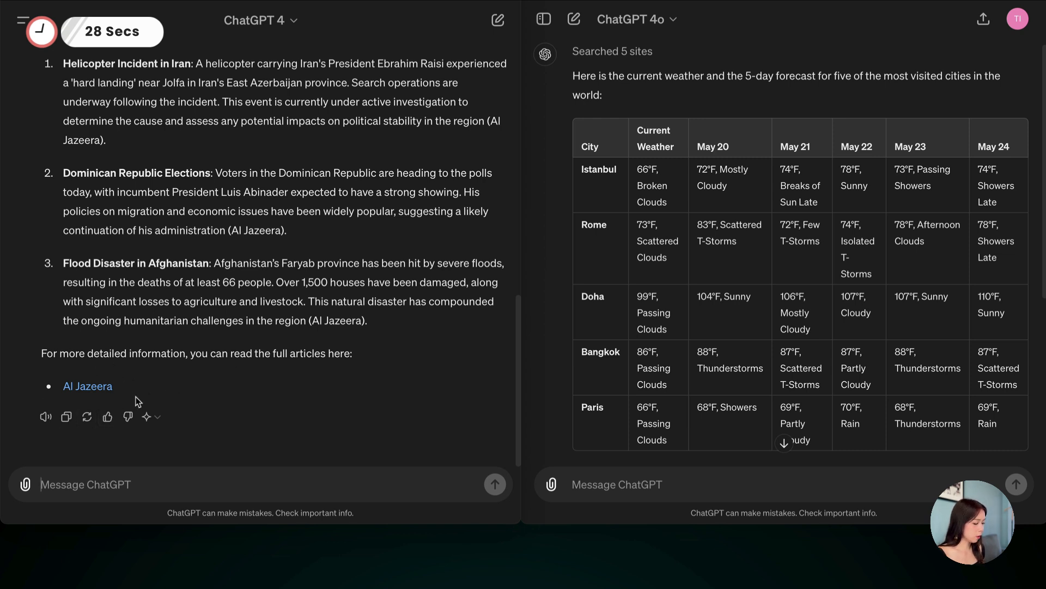
left_click(634, 484)
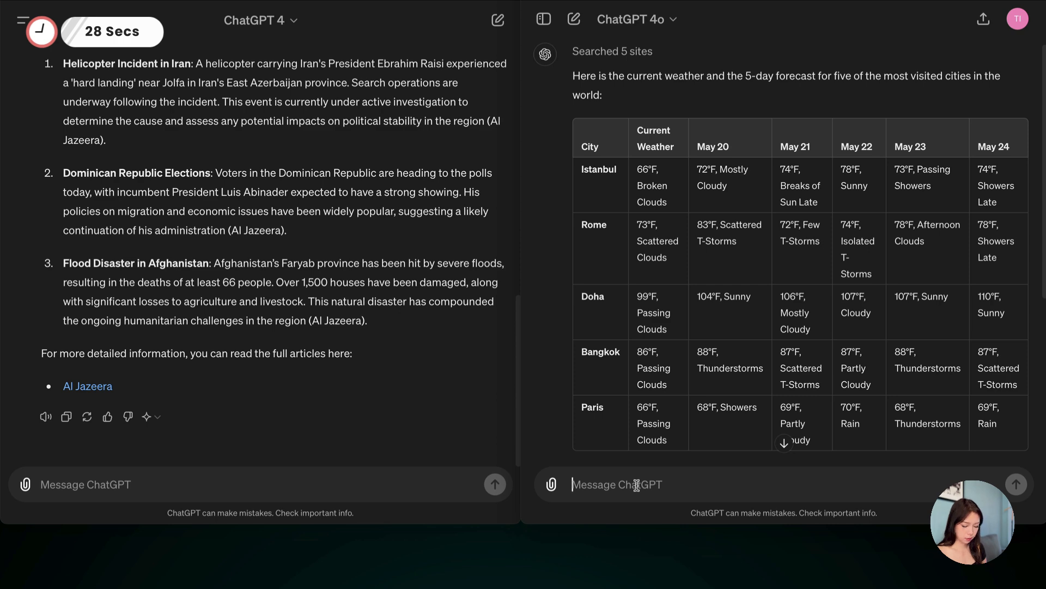
type("Provide a summary of the top three global news stories from today, including links to the full articles.")
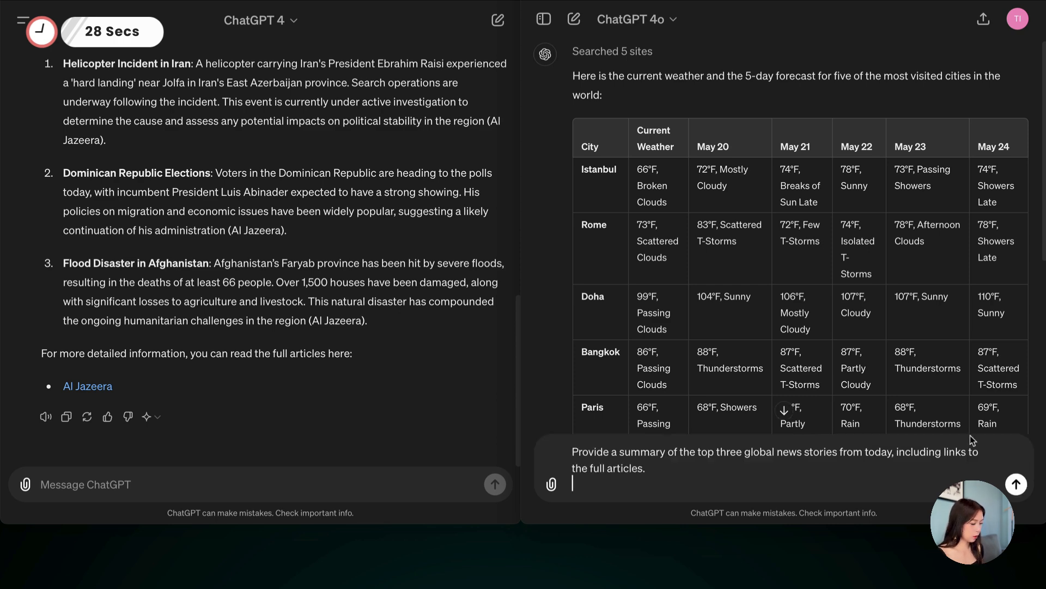
left_click(1015, 484)
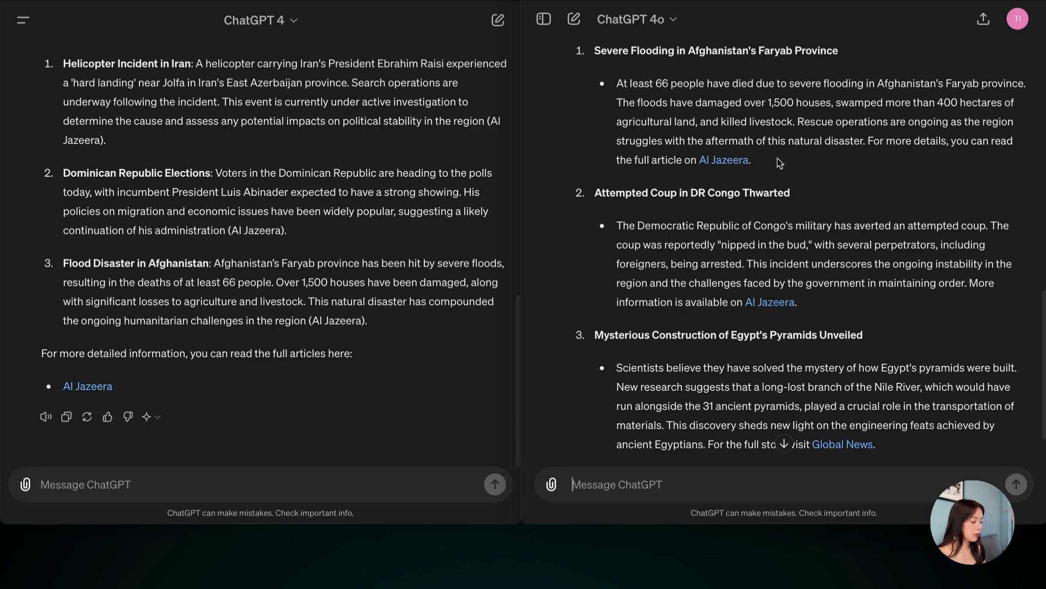
mouse_move(772, 164)
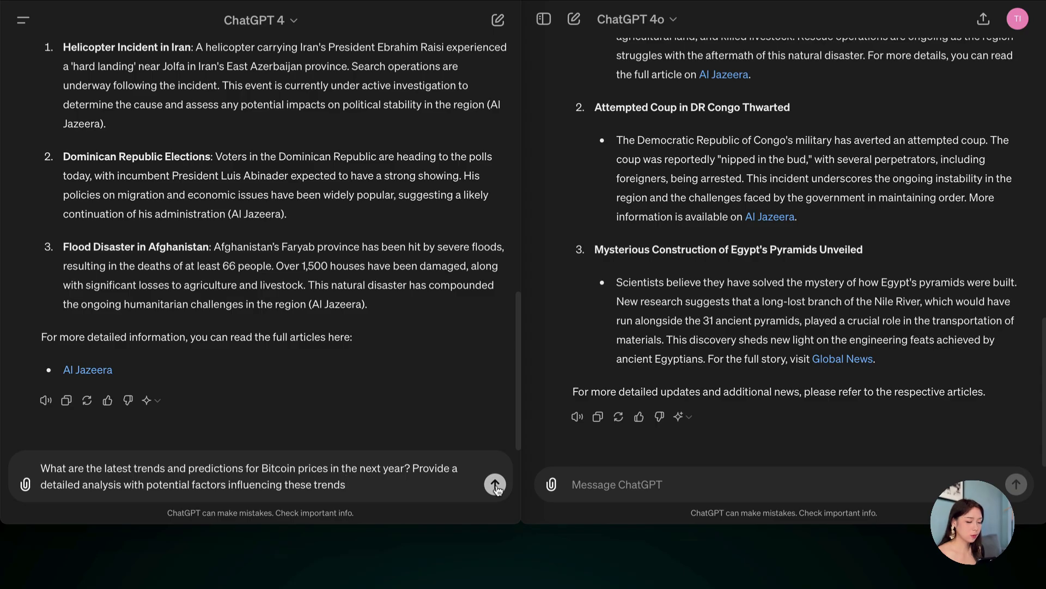
- Send the Bitcoin price trends question to ChatGPT 4 and 4o, then read through the answers
left_click(494, 484)
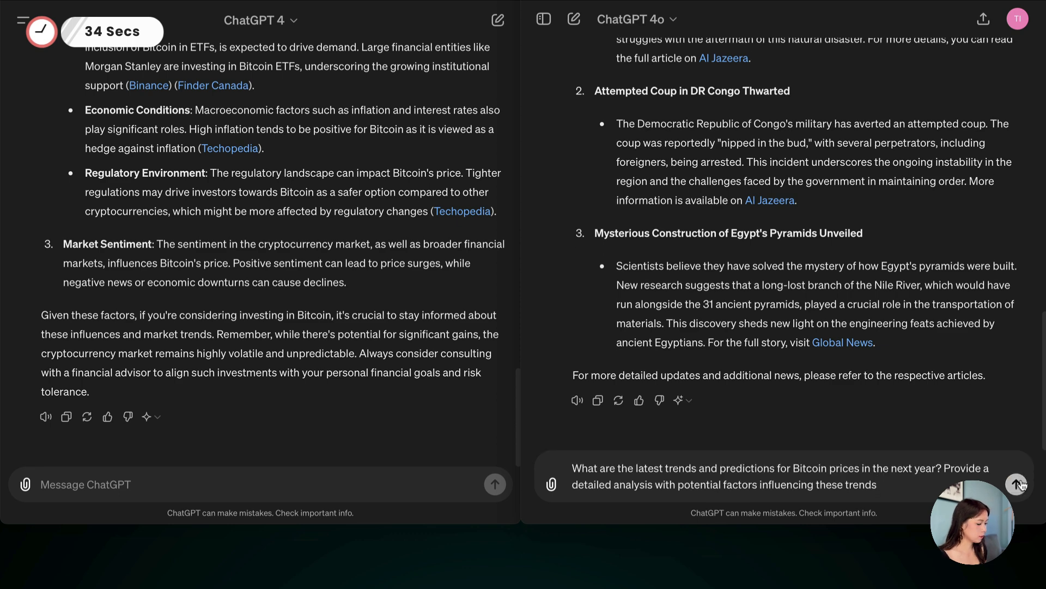
left_click(1034, 485)
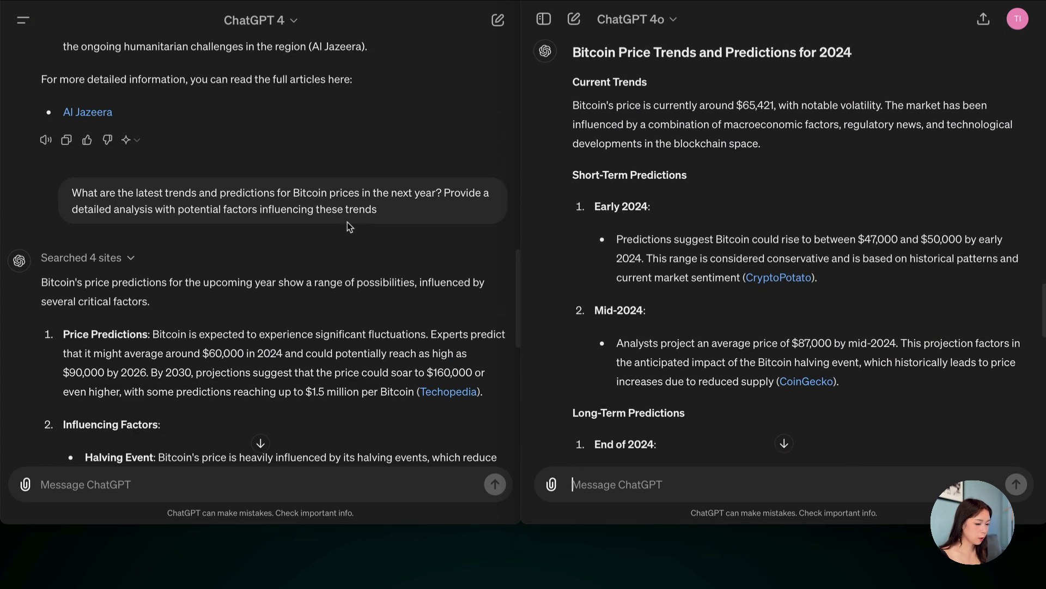
scroll("down", 3)
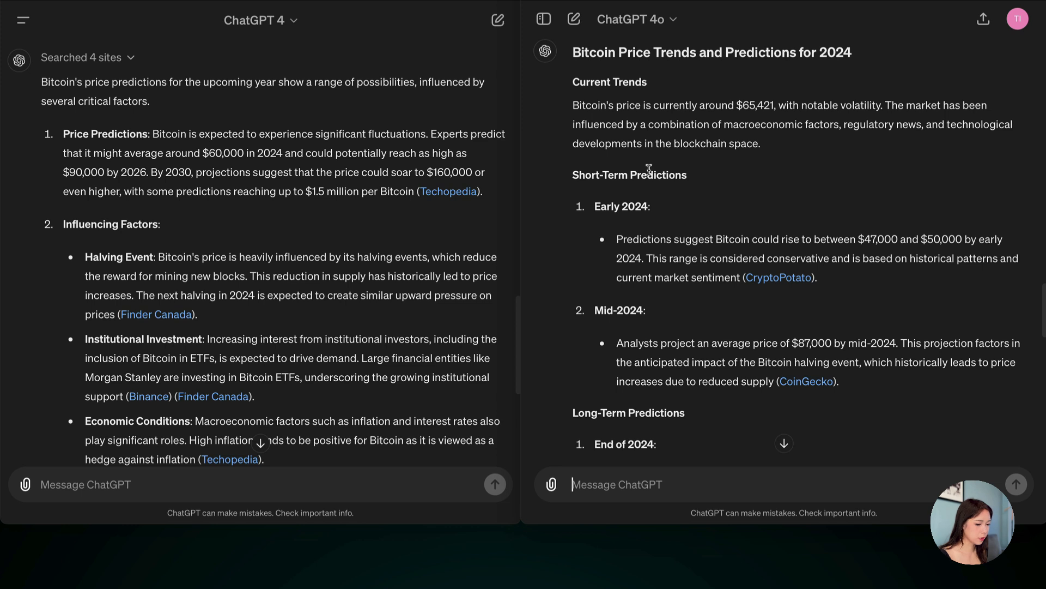
scroll("down", 3)
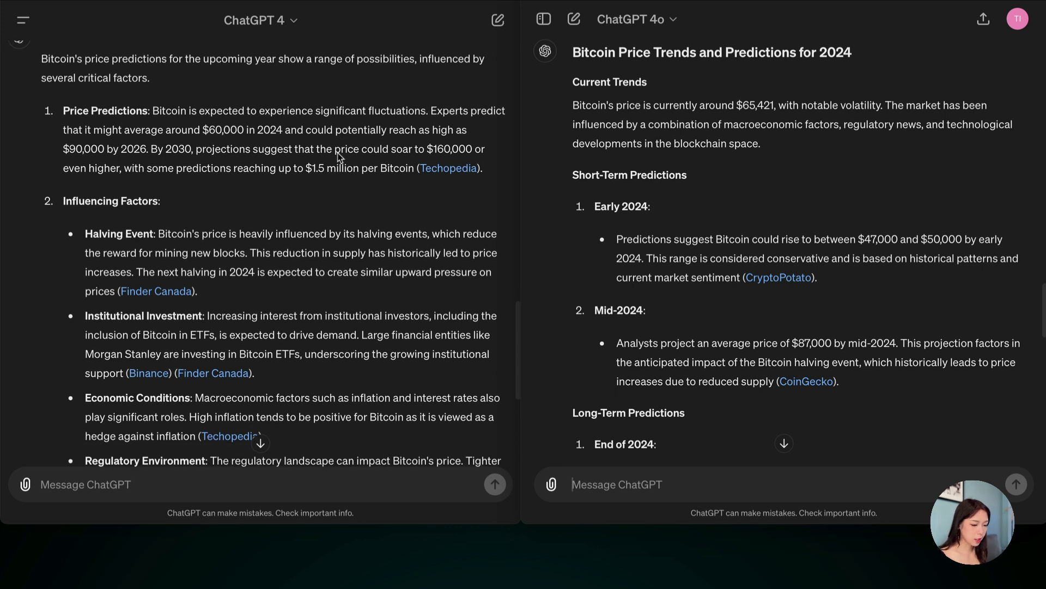
mouse_move(226, 156)
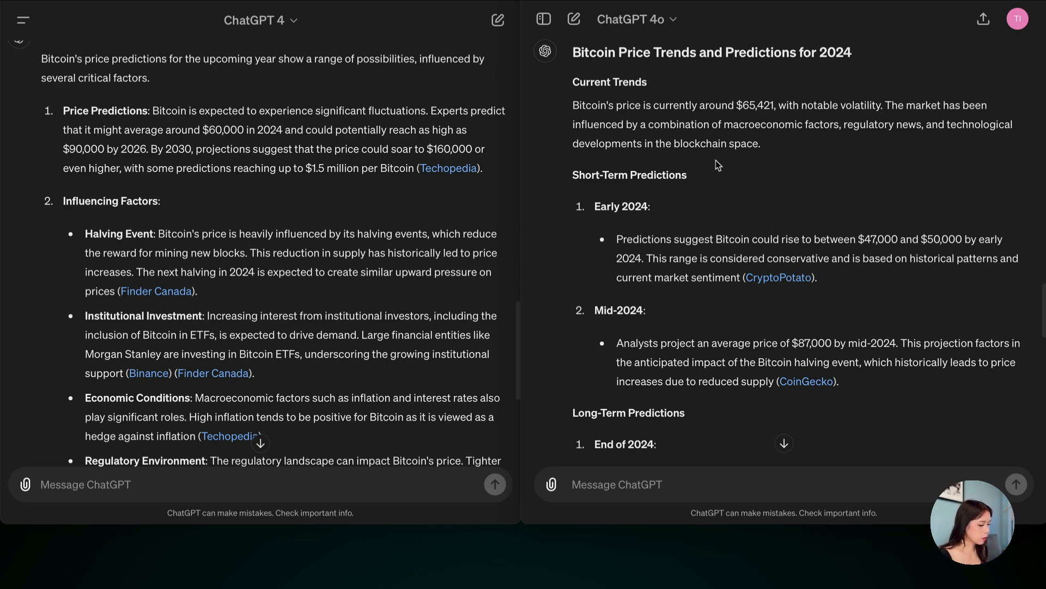
scroll("down", 3)
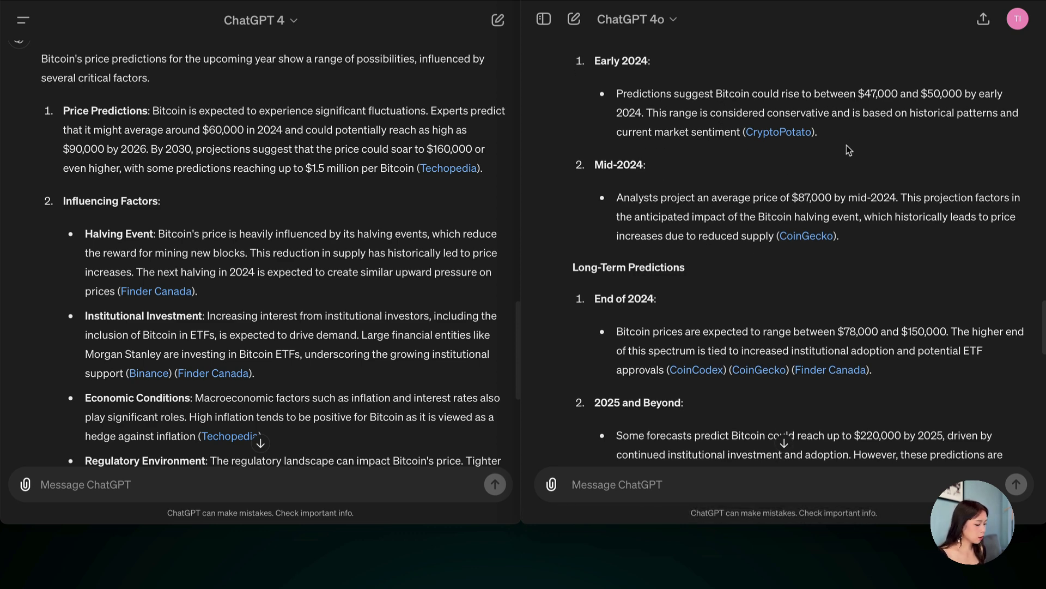
scroll("down", 3)
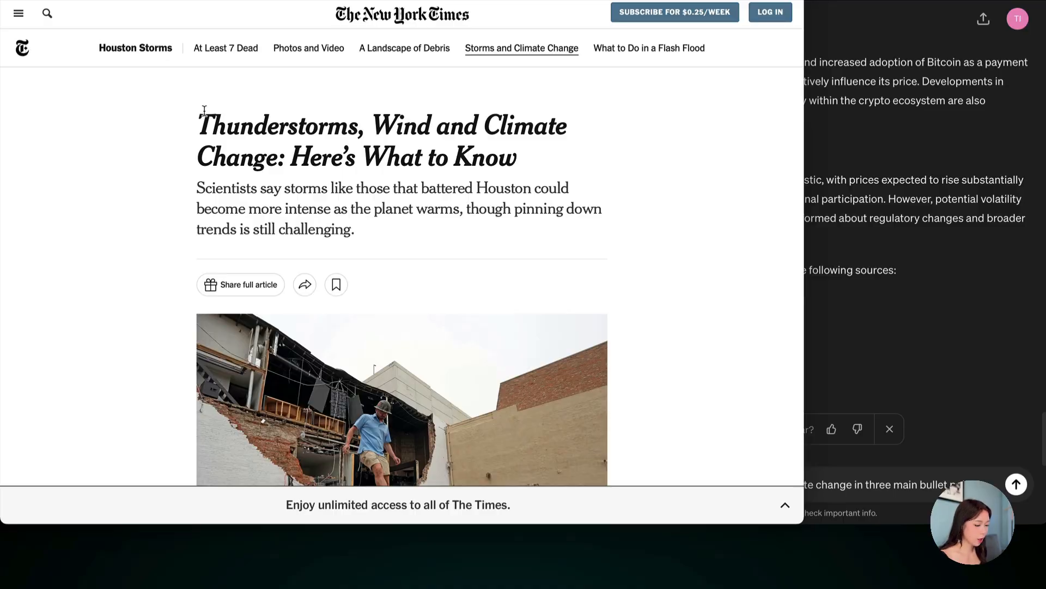
- Send the NYT climate-change article summary request to ChatGPT 4 and review the summaries
scroll("down", 3)
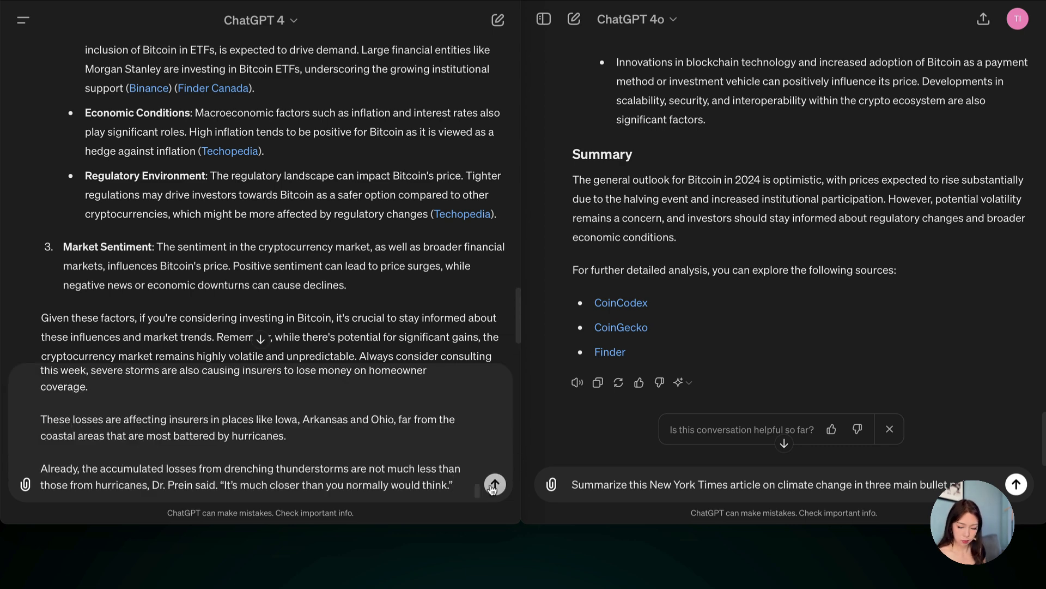
left_click(494, 484)
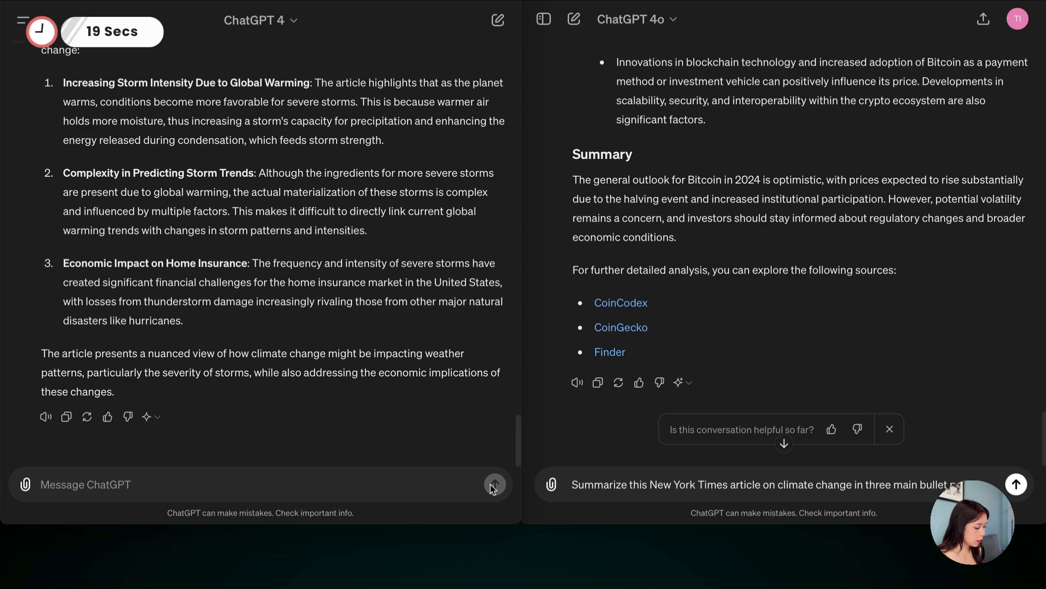
mouse_move(997, 435)
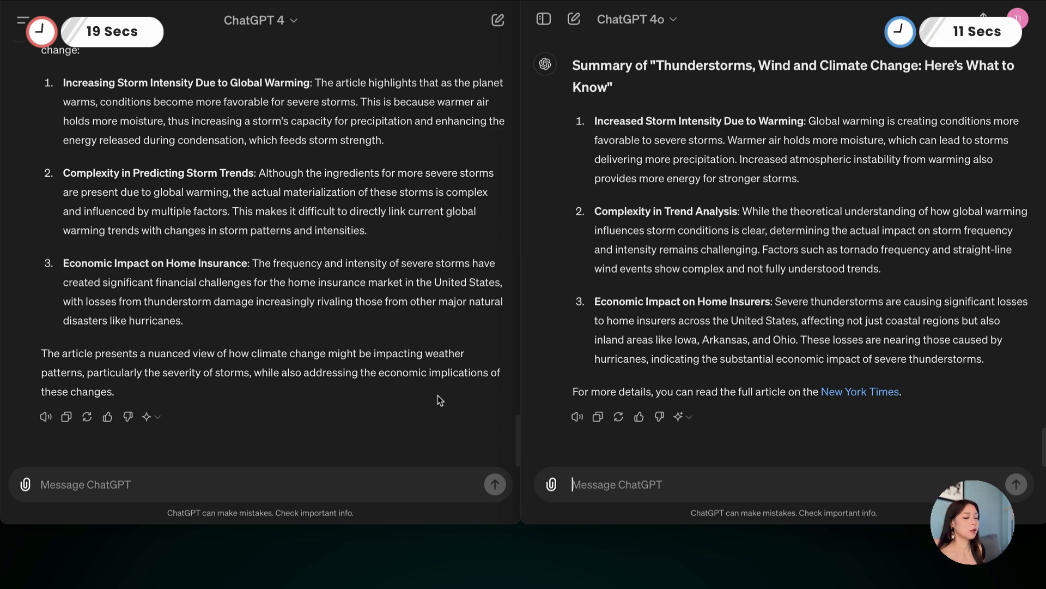
scroll("down", 3)
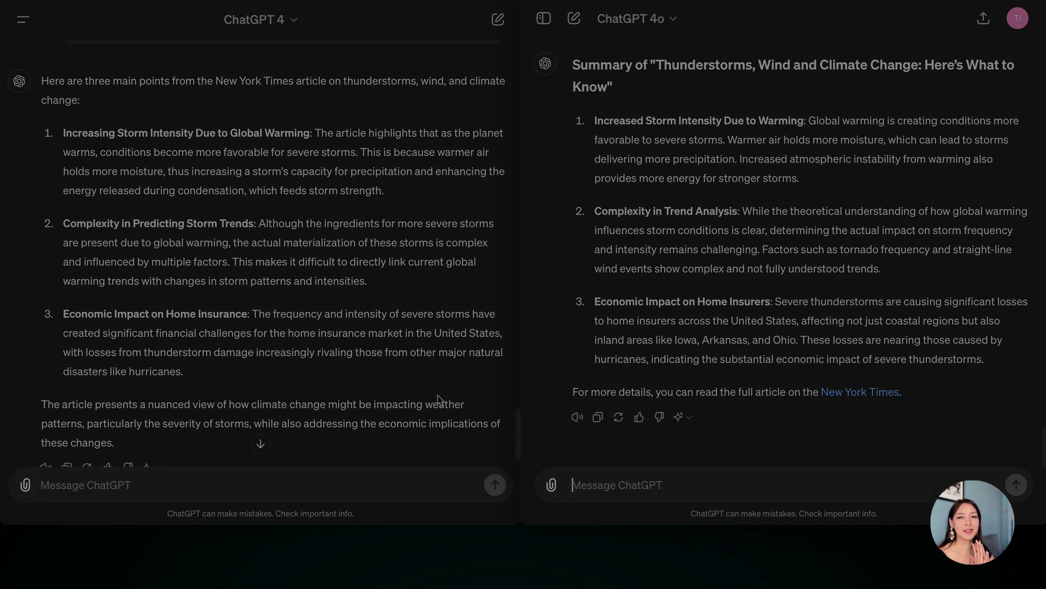
scroll("down", 3)
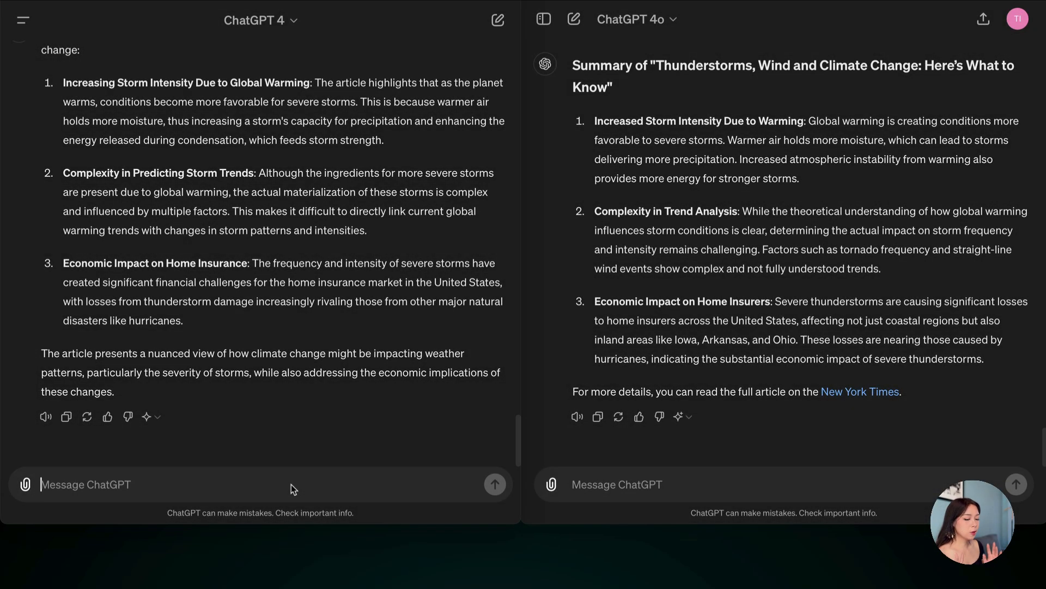
- Send the AI TED Talk summary prompt with its YouTube link to ChatGPT 4 and 4o
type("Watch this TED Talk on the future of artificial intelligence and provide a summary of the key points discussed. https://www.youtube.com/watch?v=KKYfxyKNPCc")
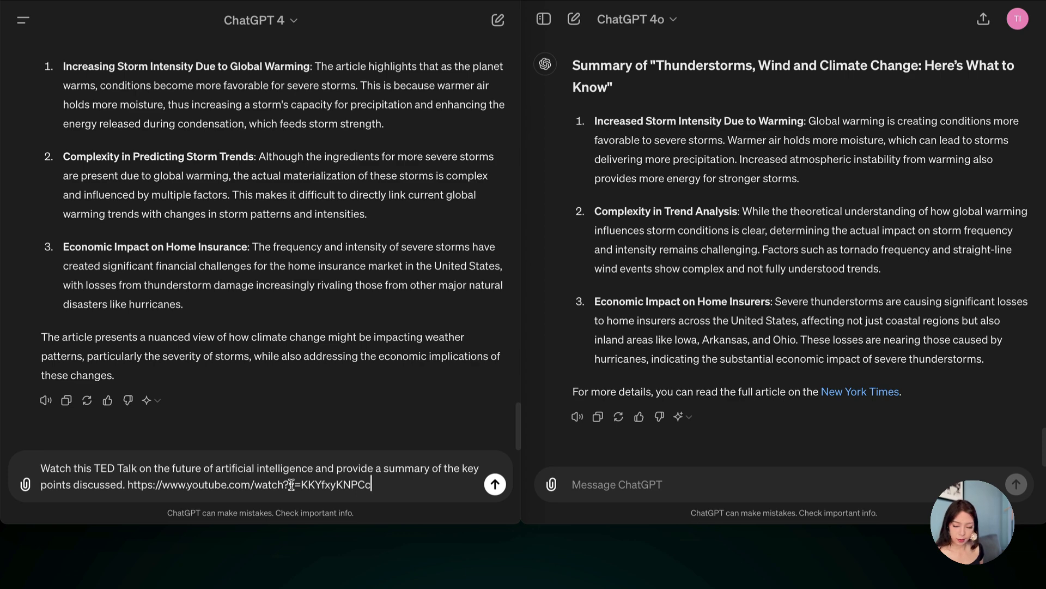
left_click(494, 484)
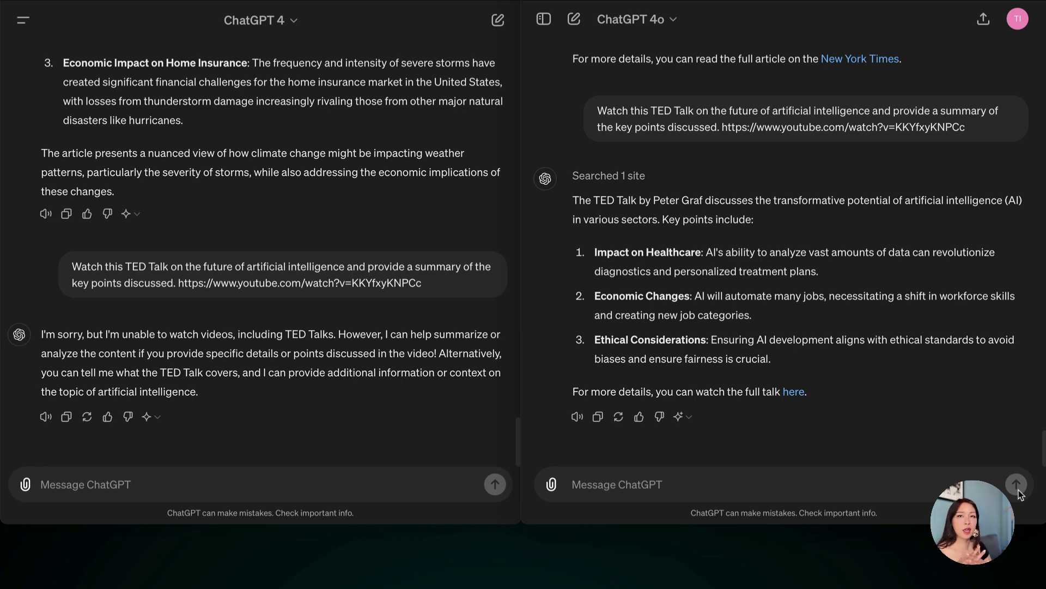
left_click(616, 484)
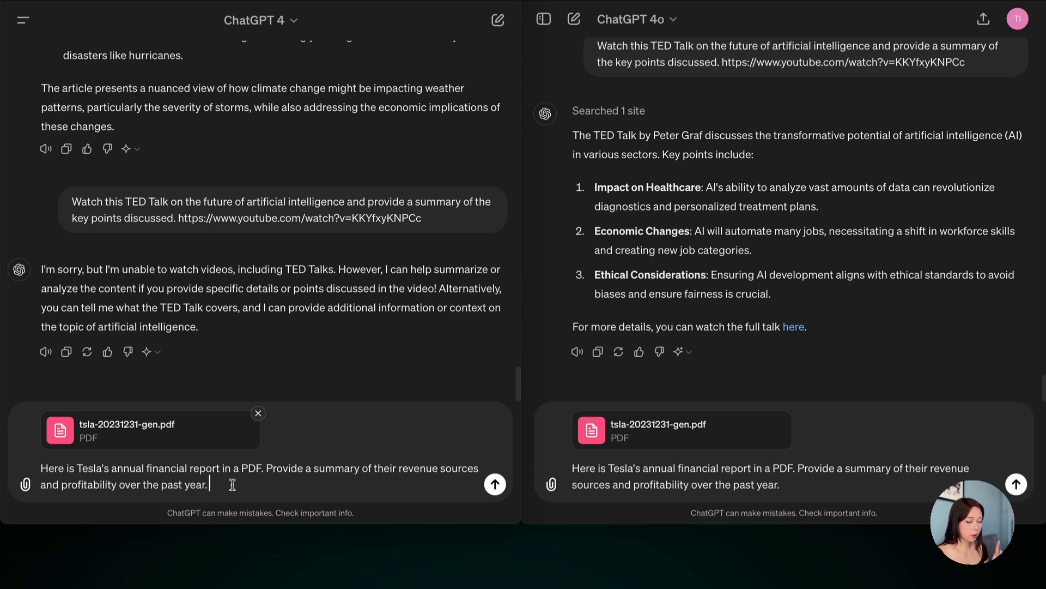
mouse_move(436, 484)
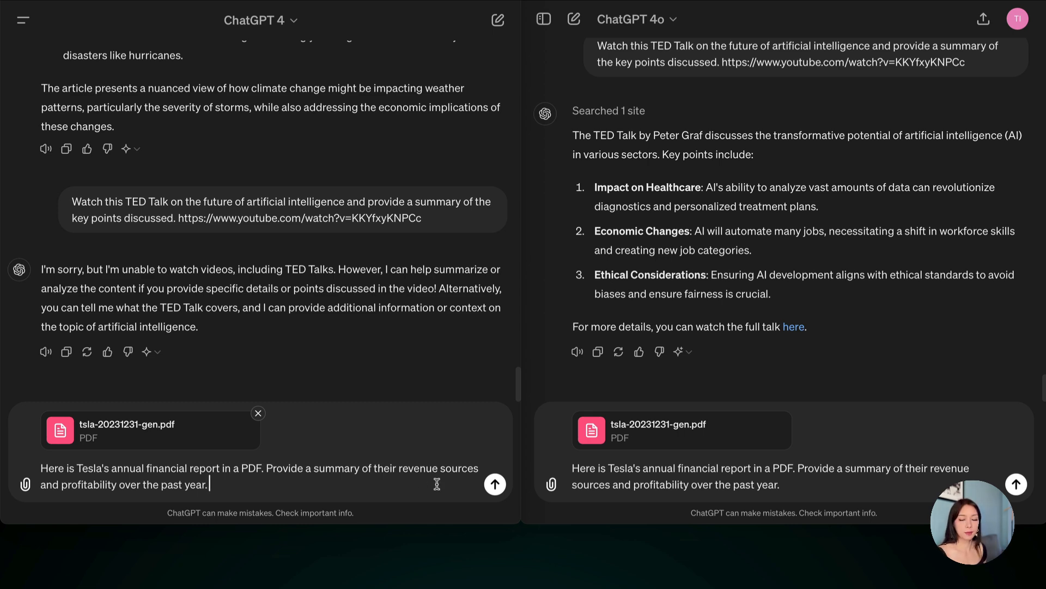
- Submit the Tesla annual report PDF prompt to GPT-4 and then GPT-4o
left_click(495, 484)
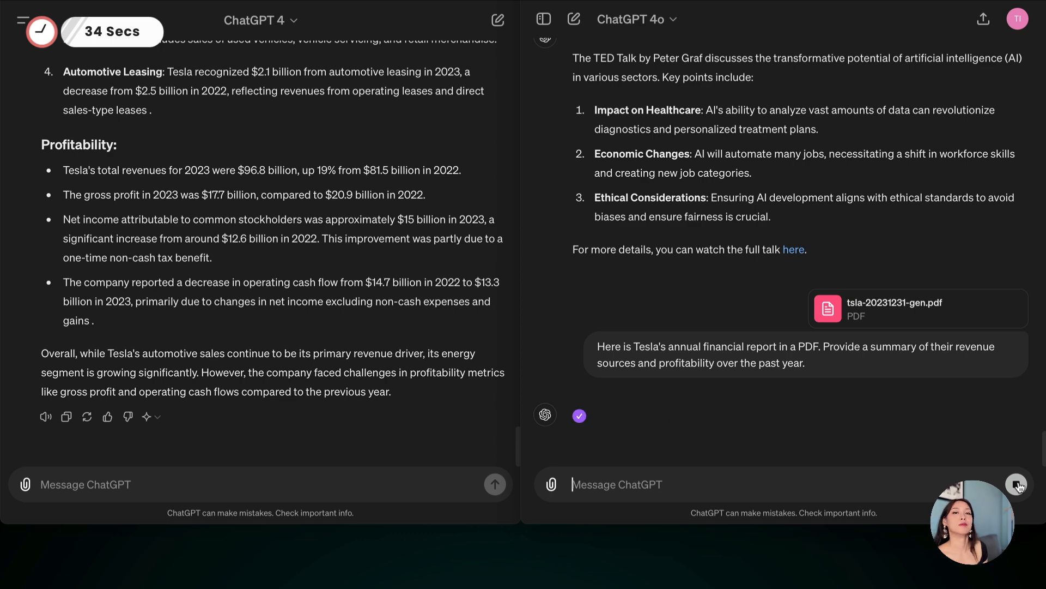
left_click(1016, 484)
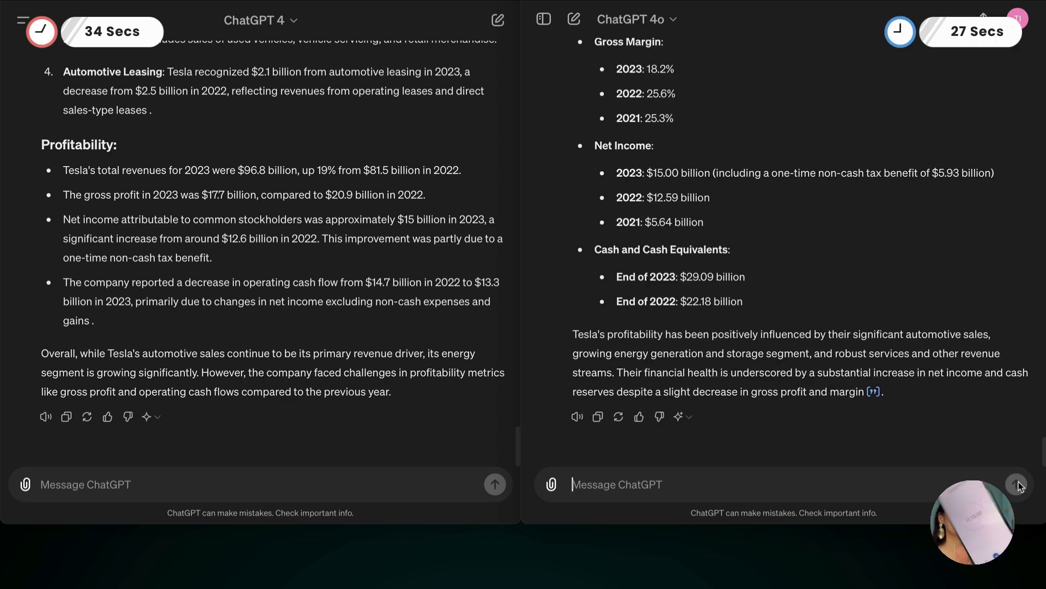
scroll("down", 3)
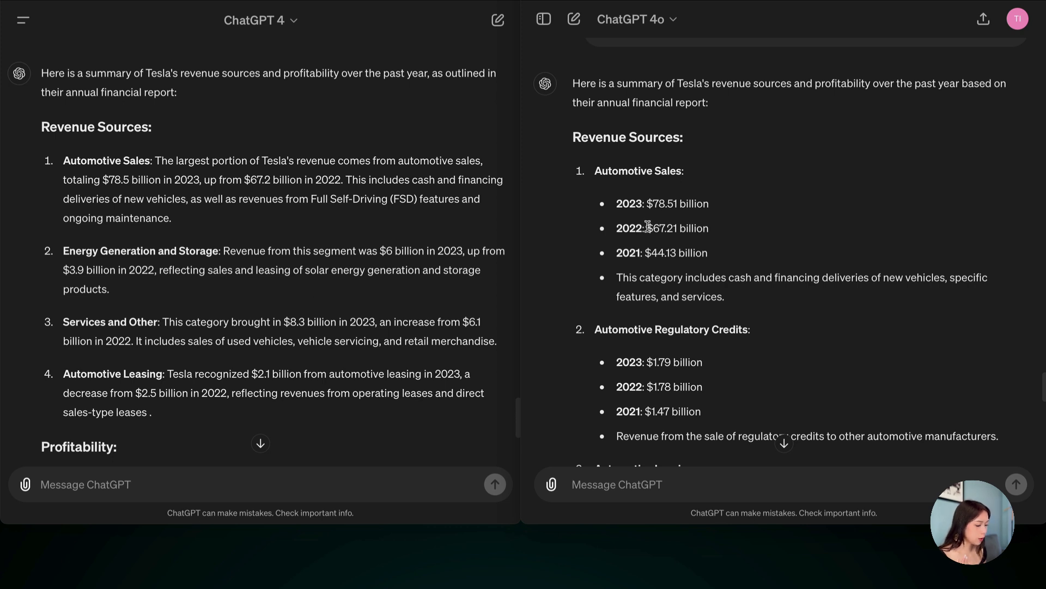
scroll("down", 3)
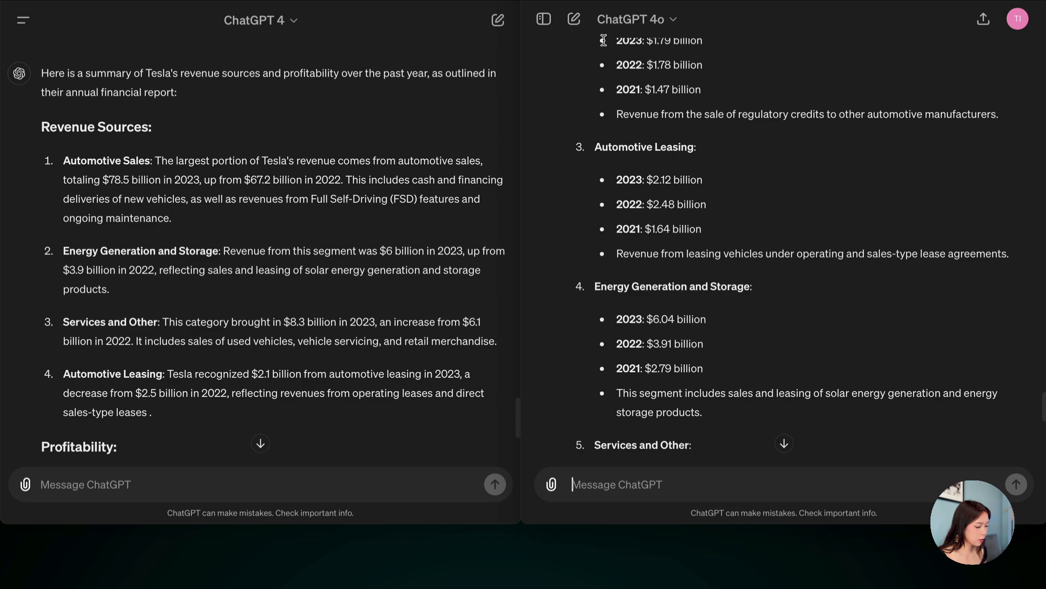
scroll("down", 3)
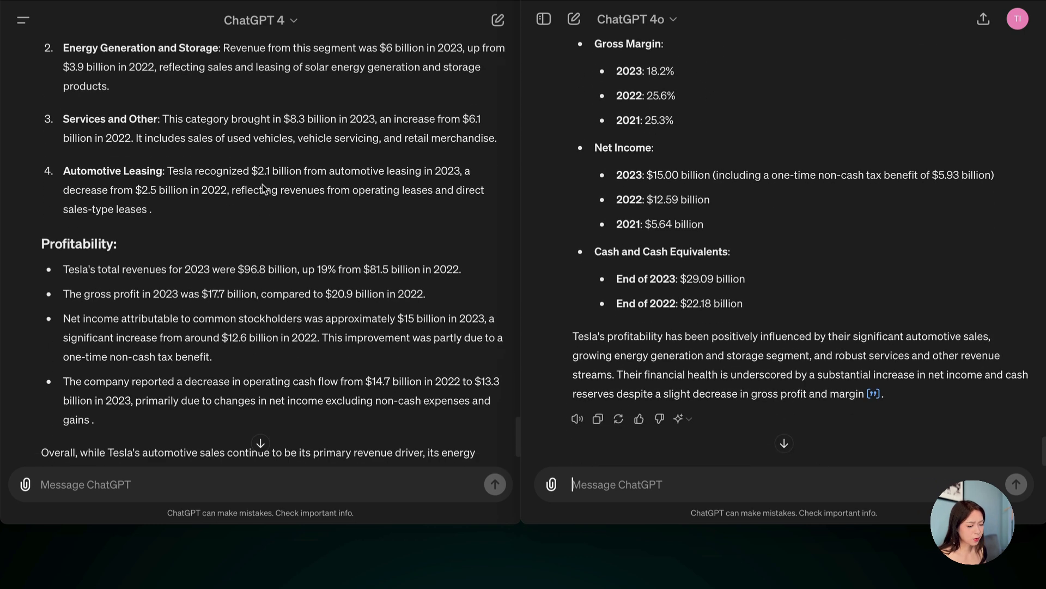
scroll("down", 3)
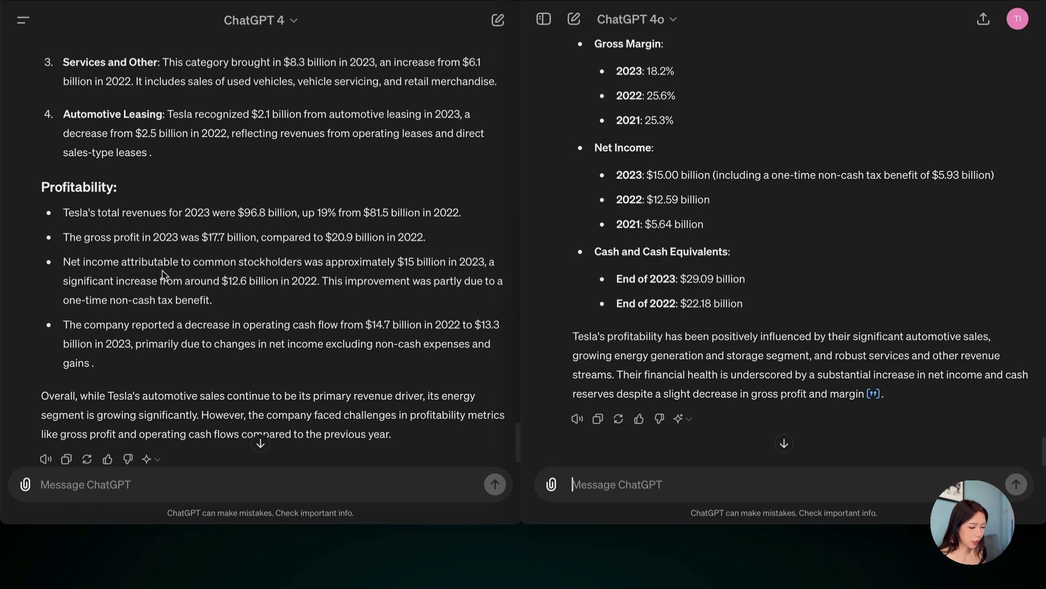
scroll("down", 3)
type("This is a limited edition Nike sneakers. Where I can find them to purchase online?")
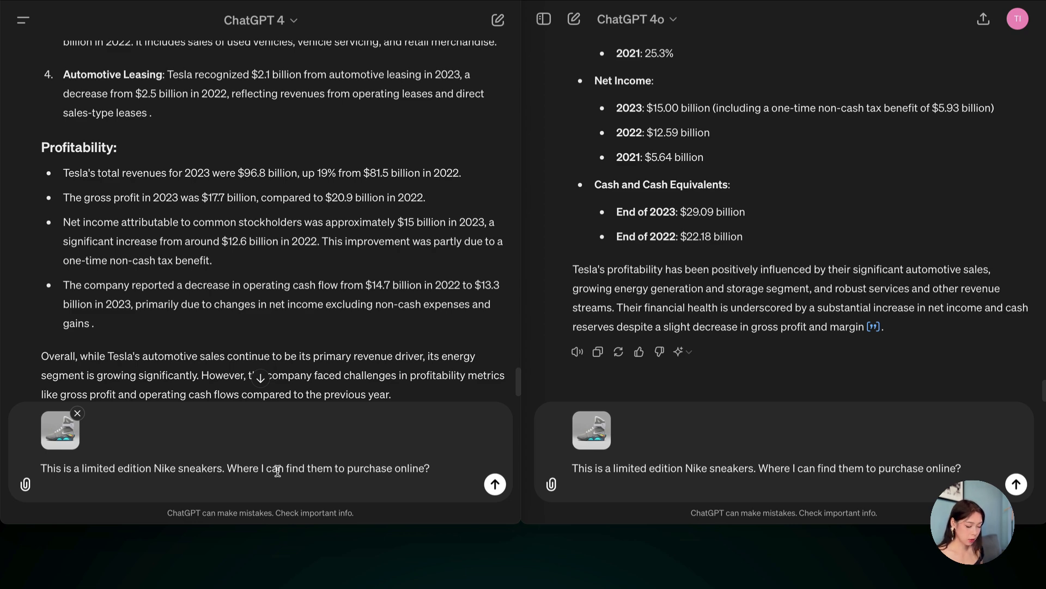
- Submit the limited edition Nike sneaker image question to GPT-4
left_click(494, 484)
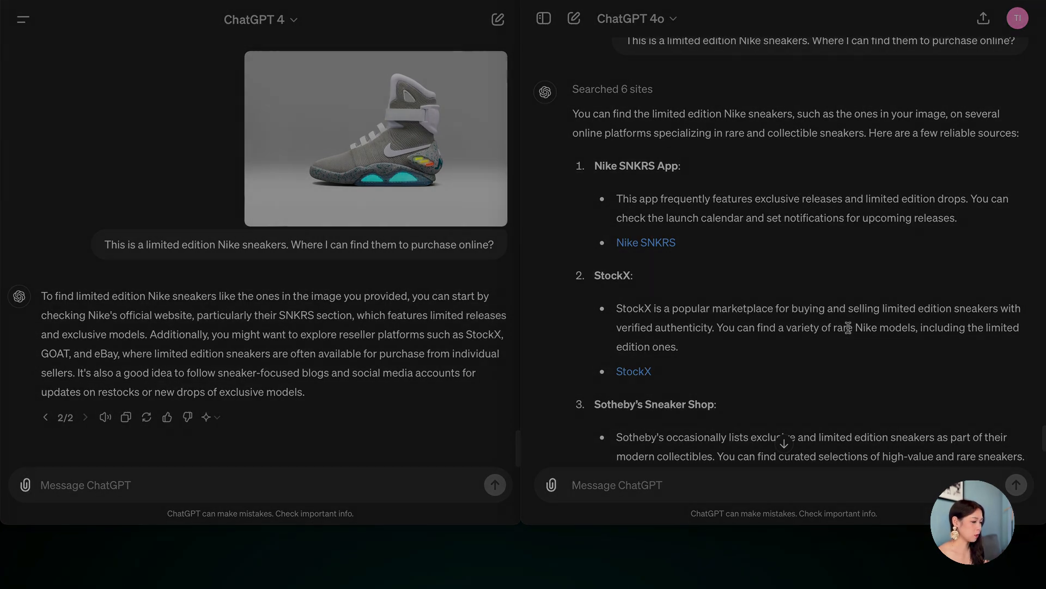
- Send the top-three smartphone comparison prompt to GPT-4
type("Compare the latest models of the top three smartphones on the market, highlighting their key features and differences in a table.")
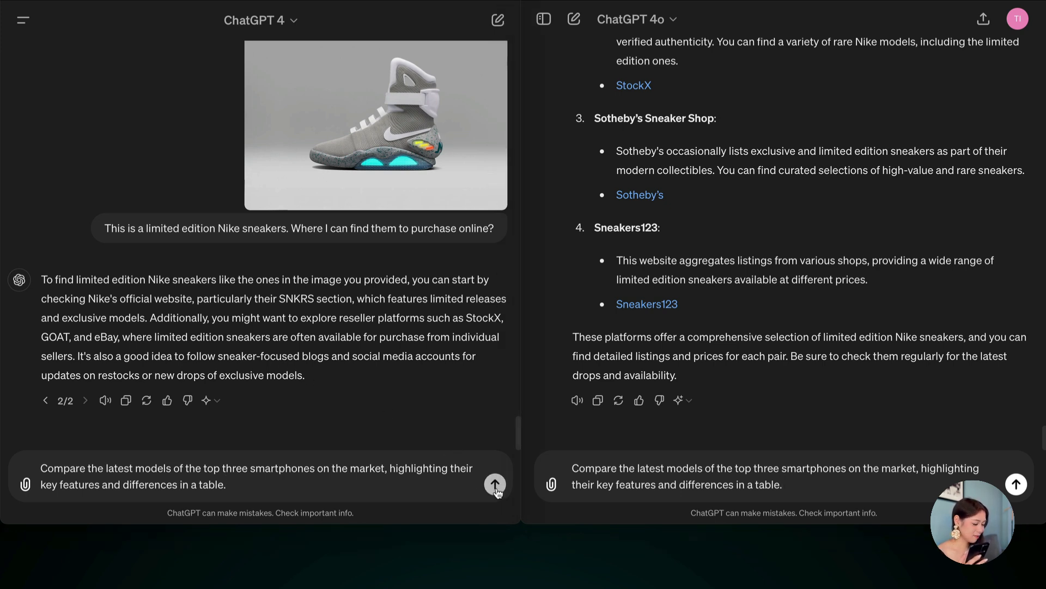
left_click(495, 484)
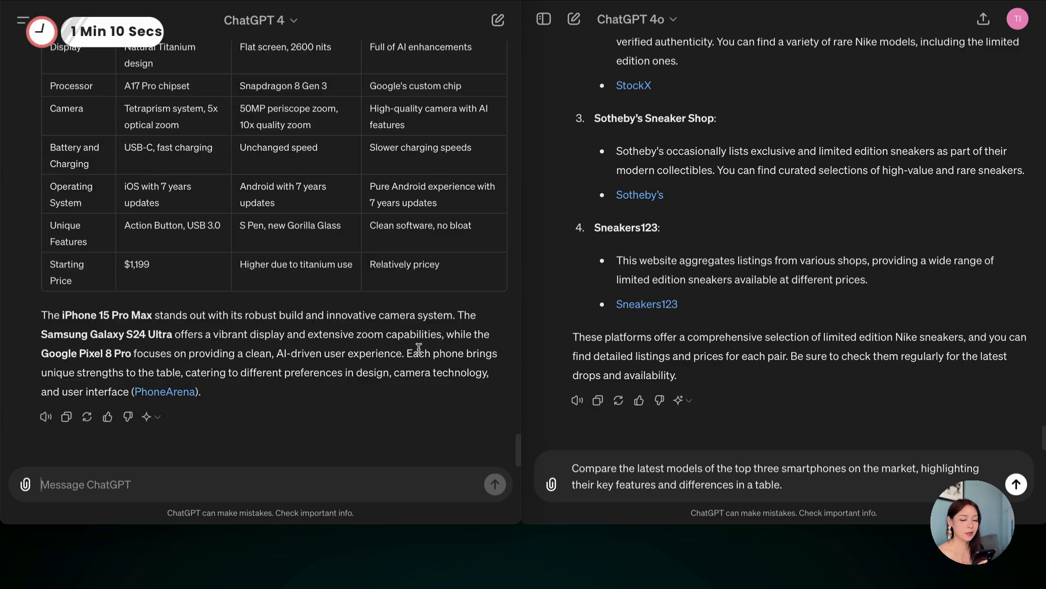
mouse_move(766, 427)
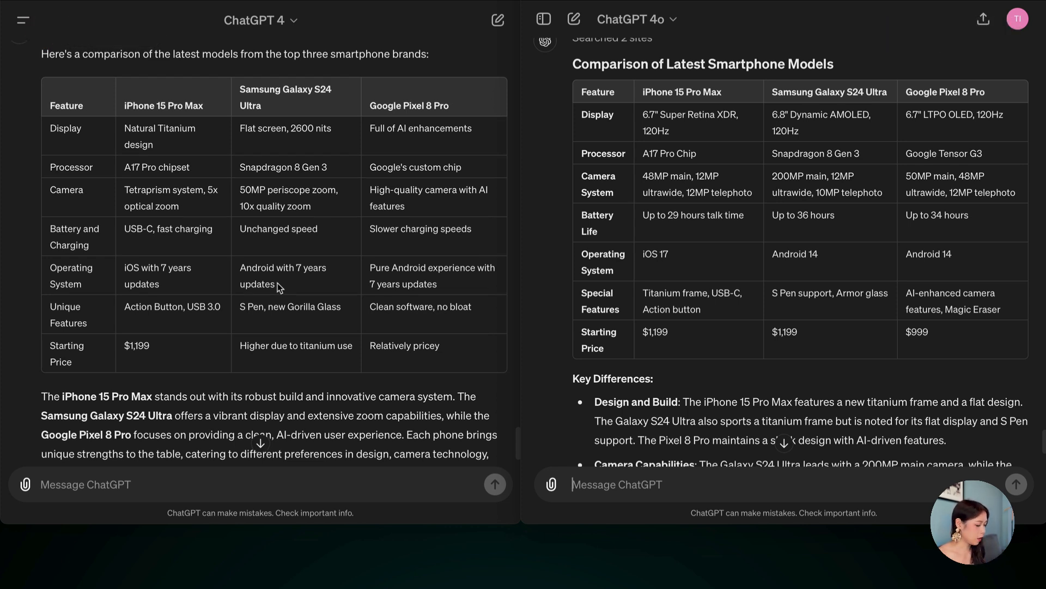
mouse_move(314, 363)
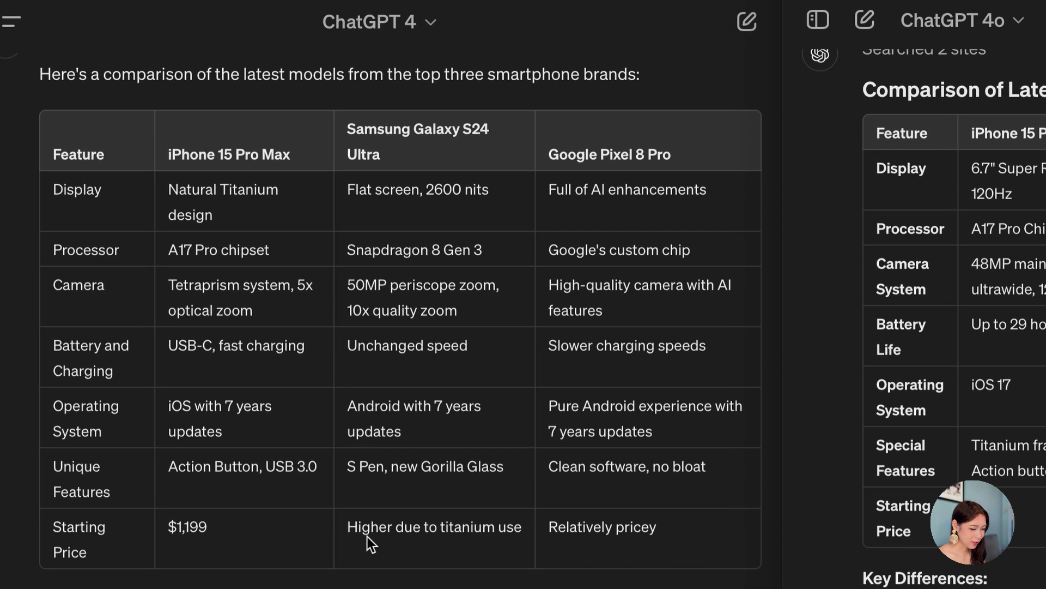
mouse_move(451, 149)
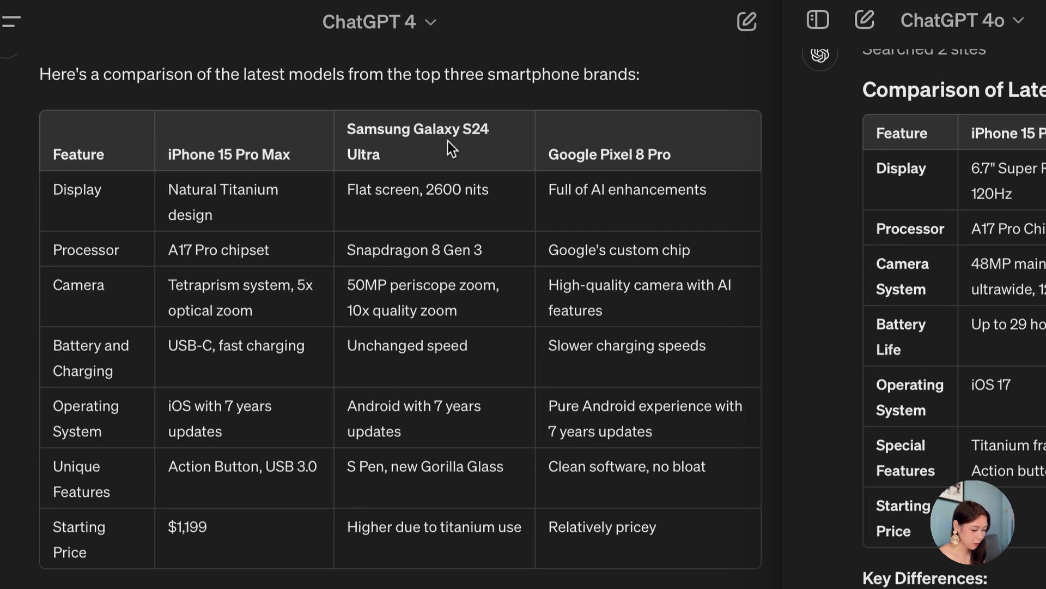
mouse_move(378, 544)
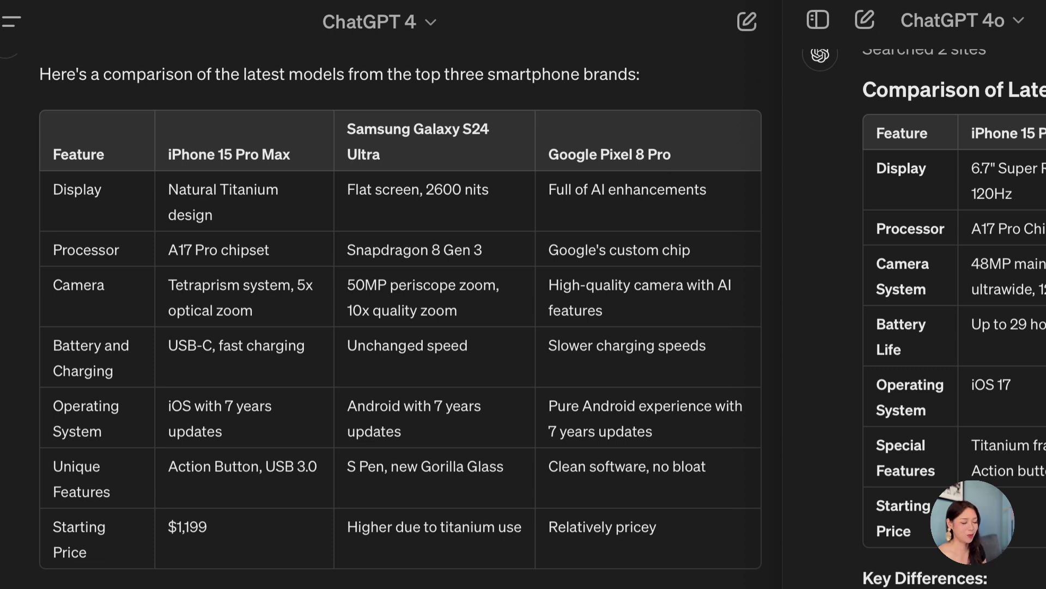
mouse_move(617, 541)
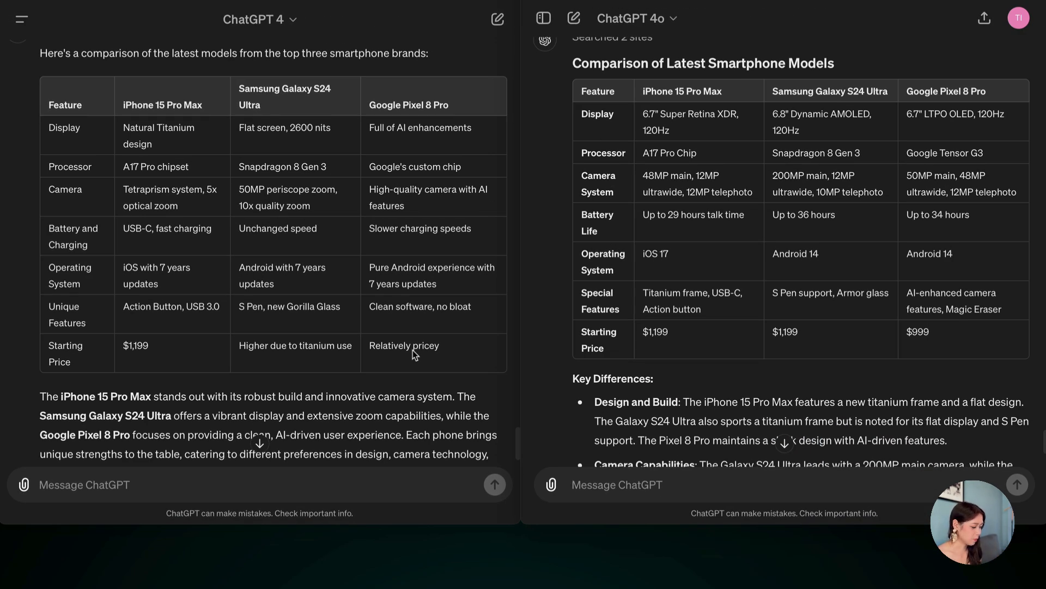
left_click(615, 484)
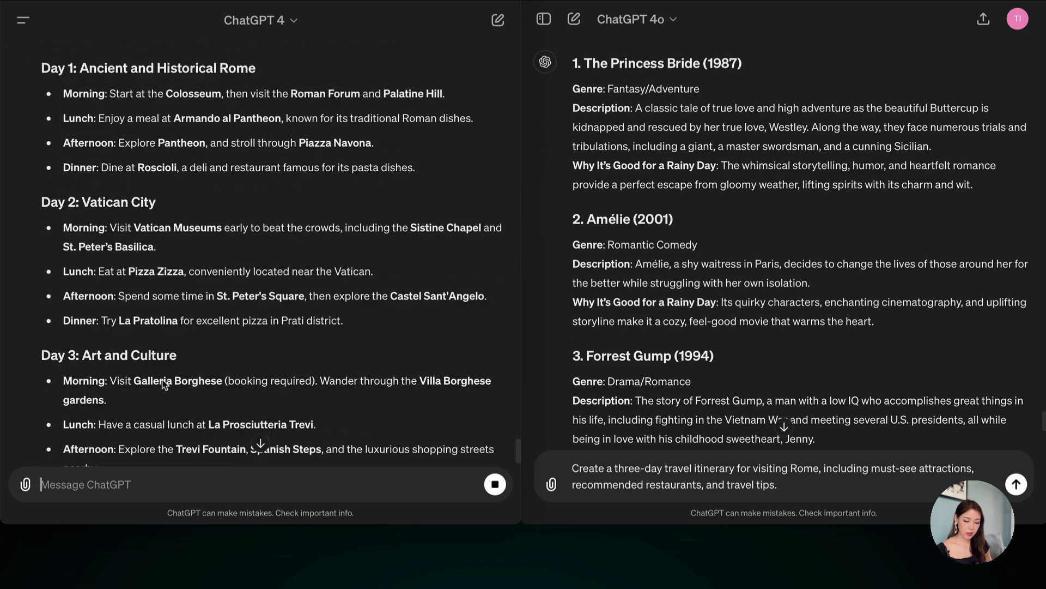
- Scroll down through the three-day Rome itinerary response
scroll("down", 3)
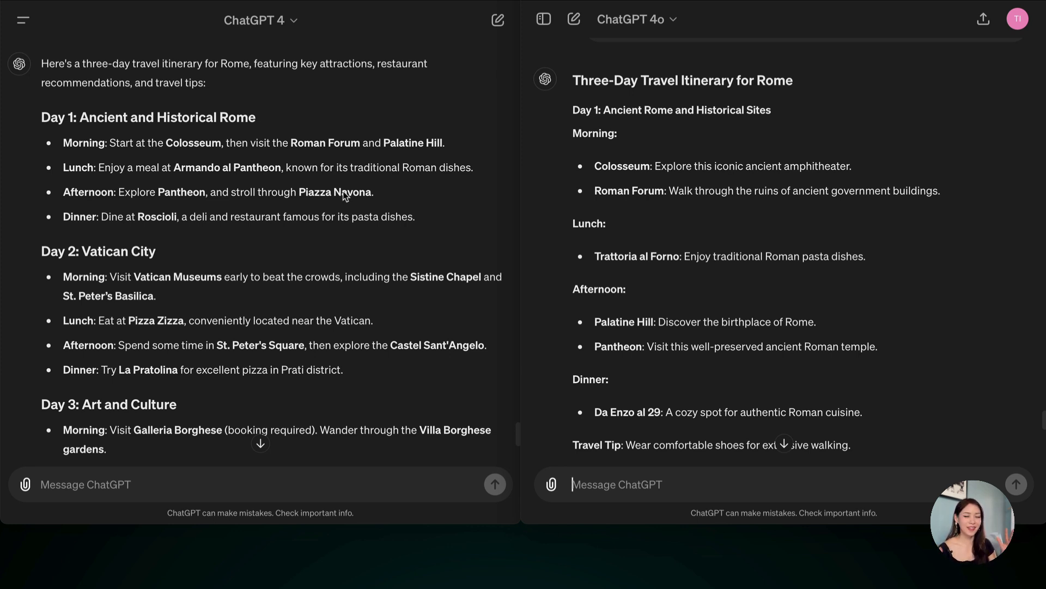
mouse_move(600, 181)
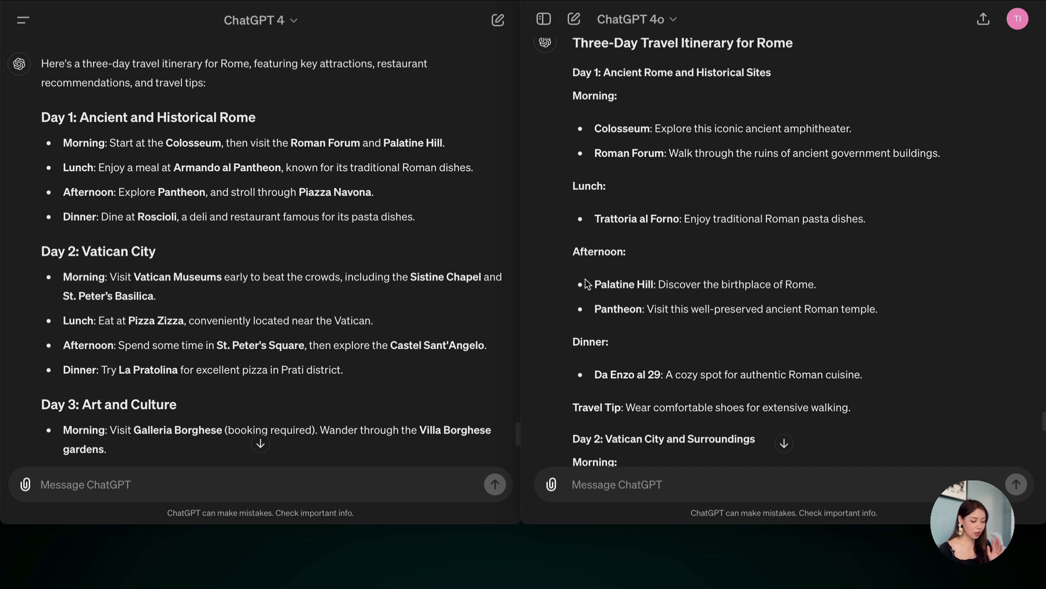
- Scroll both Rome itineraries down to their closing travel tips
scroll("down", 3)
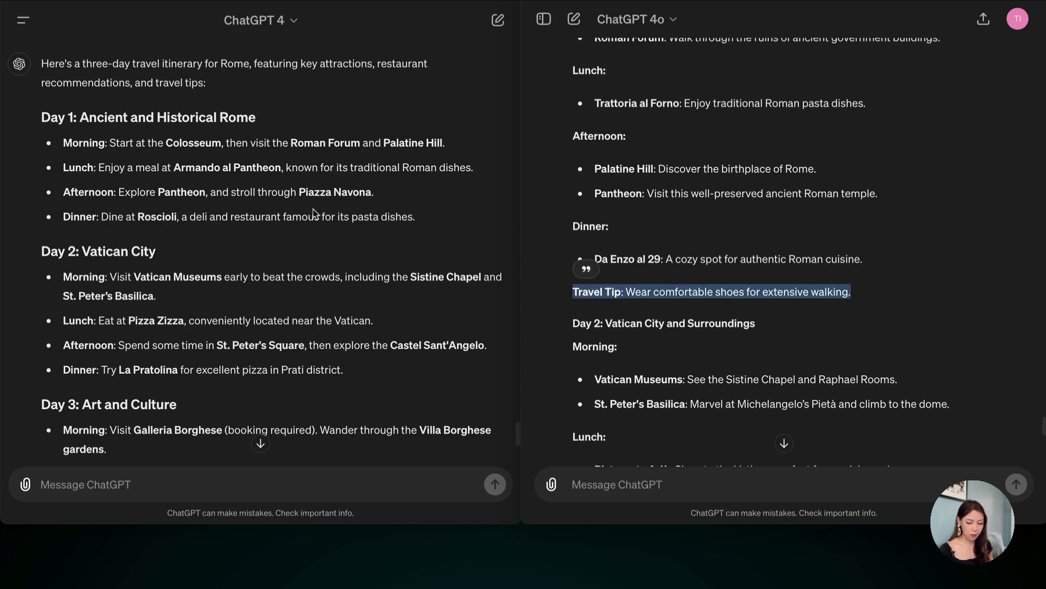
scroll("down", 3)
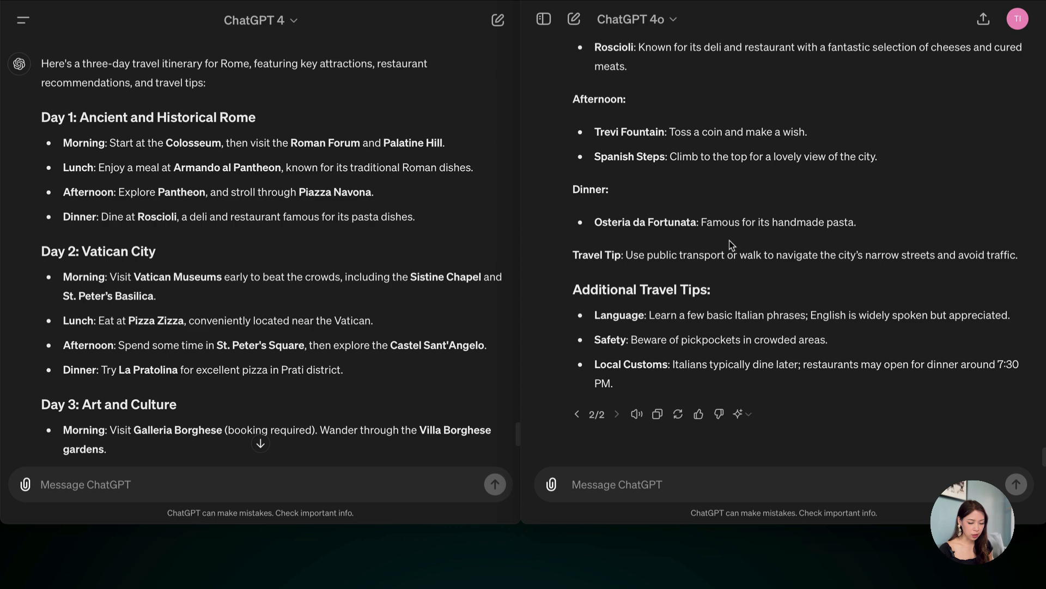
scroll("down", 3)
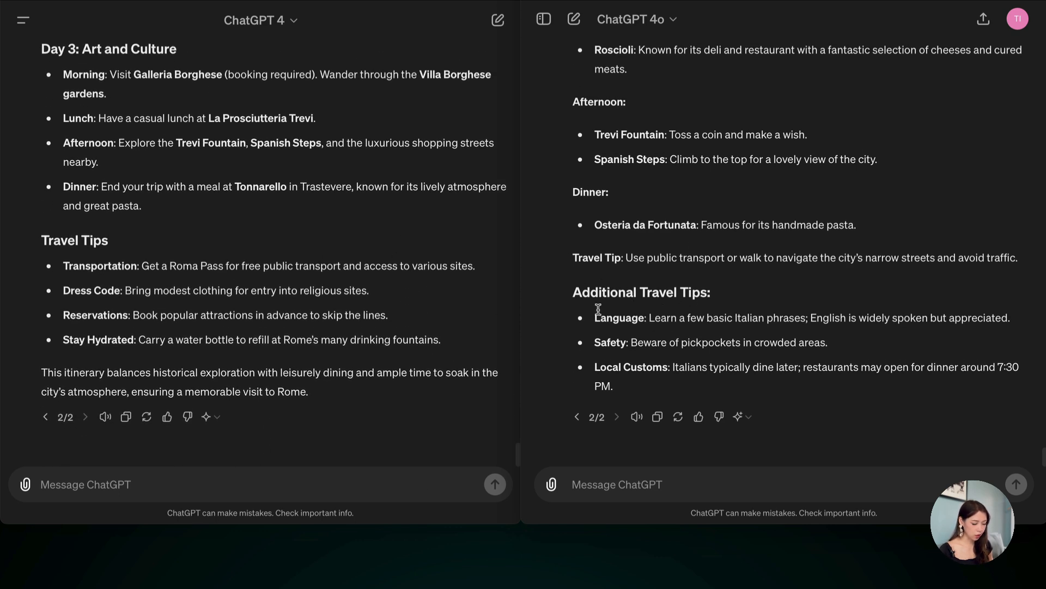
mouse_move(595, 336)
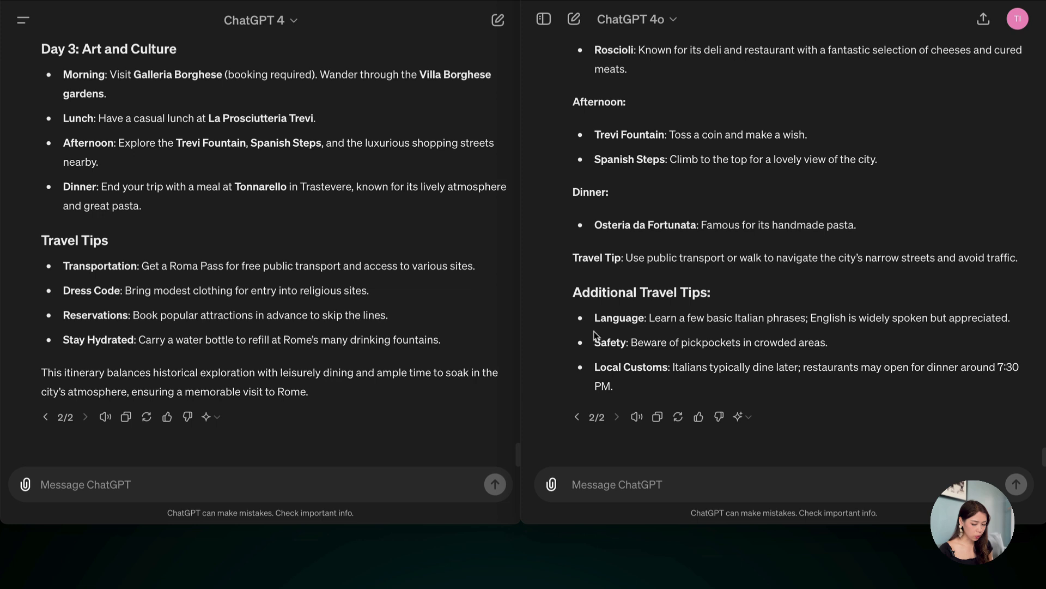